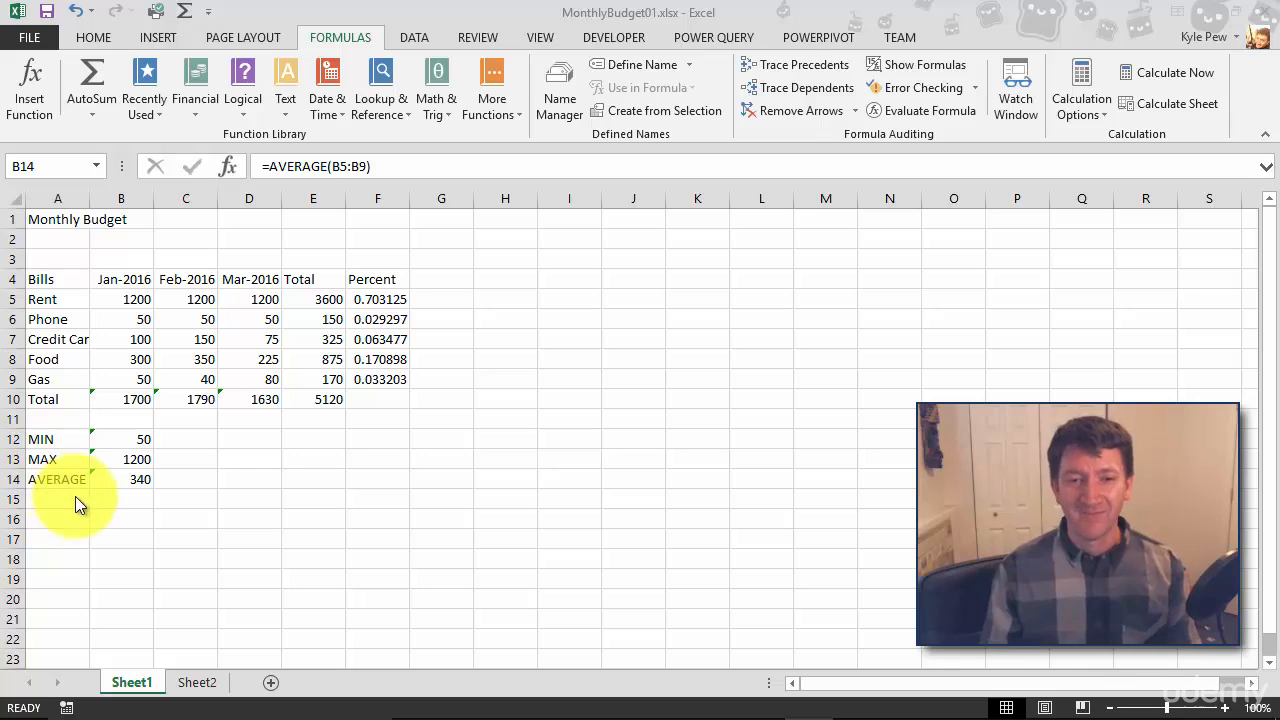
# - Label A15 'COUNT' and select B15 for its formula
pyautogui.click(57, 498)
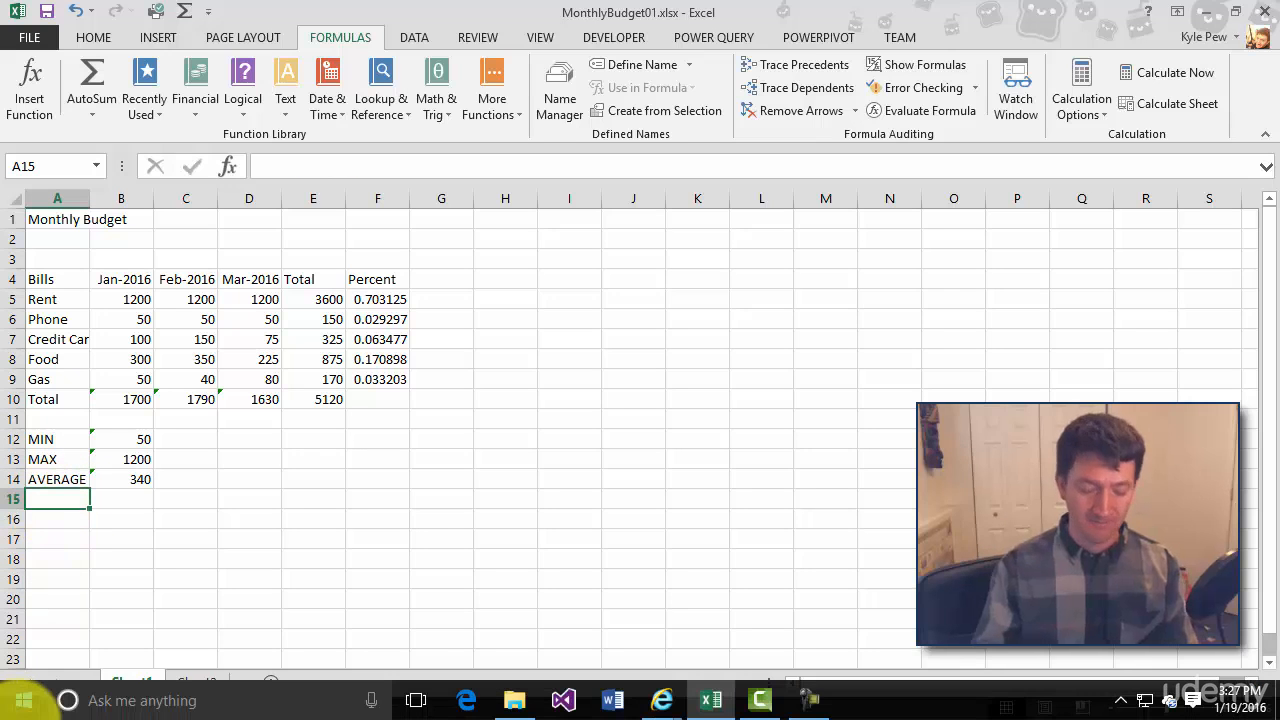
pyautogui.write('COUNT')
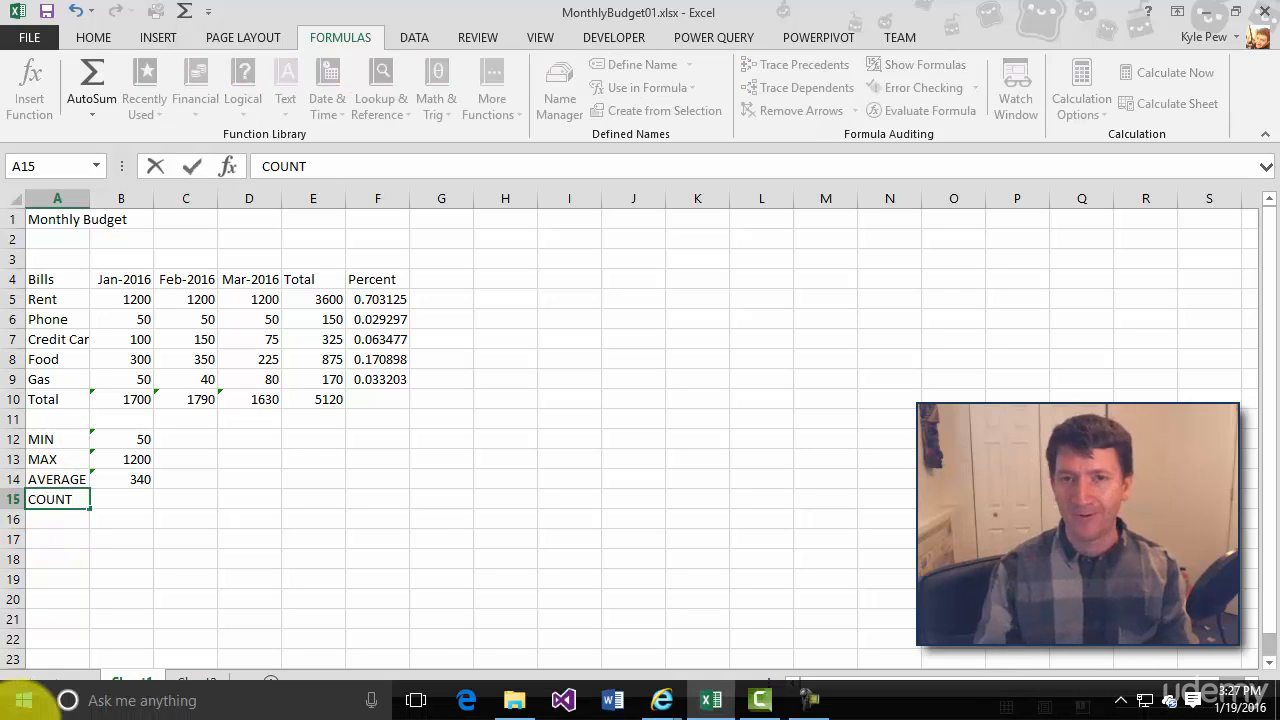
pyautogui.click(121, 499)
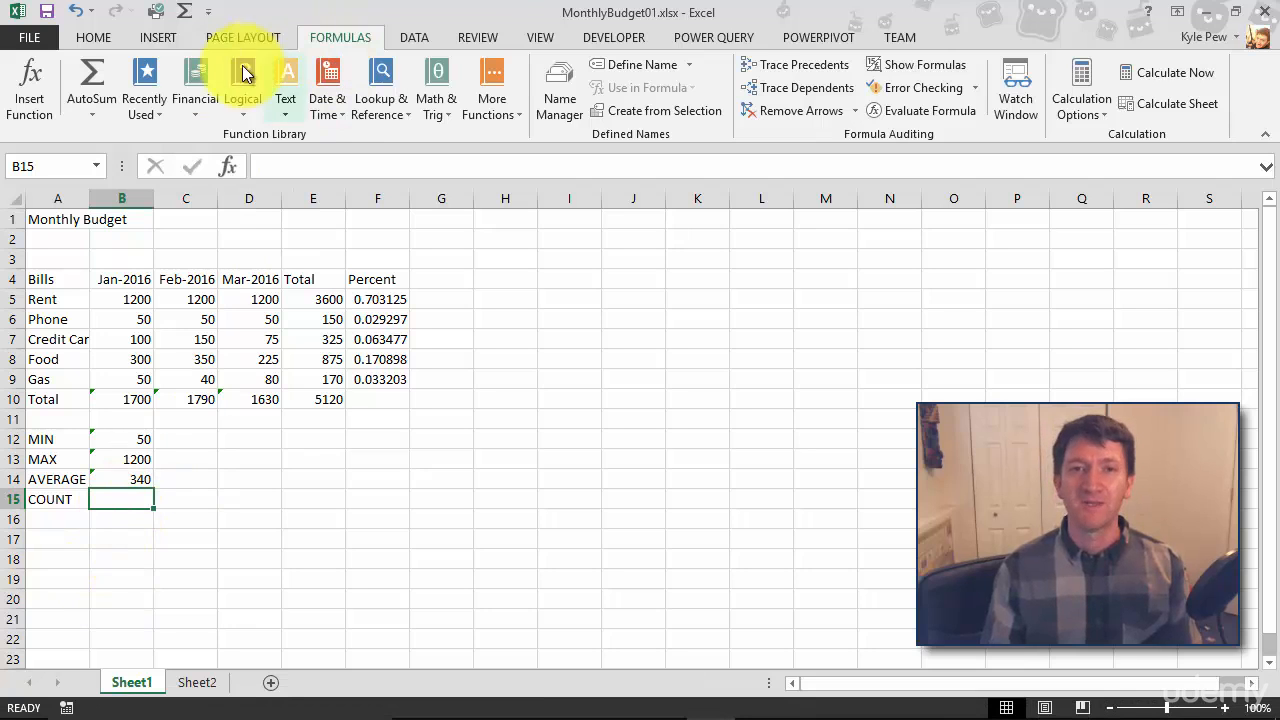
# - Search Insert Function for 'count' to find the COUNT function
pyautogui.click(29, 85)
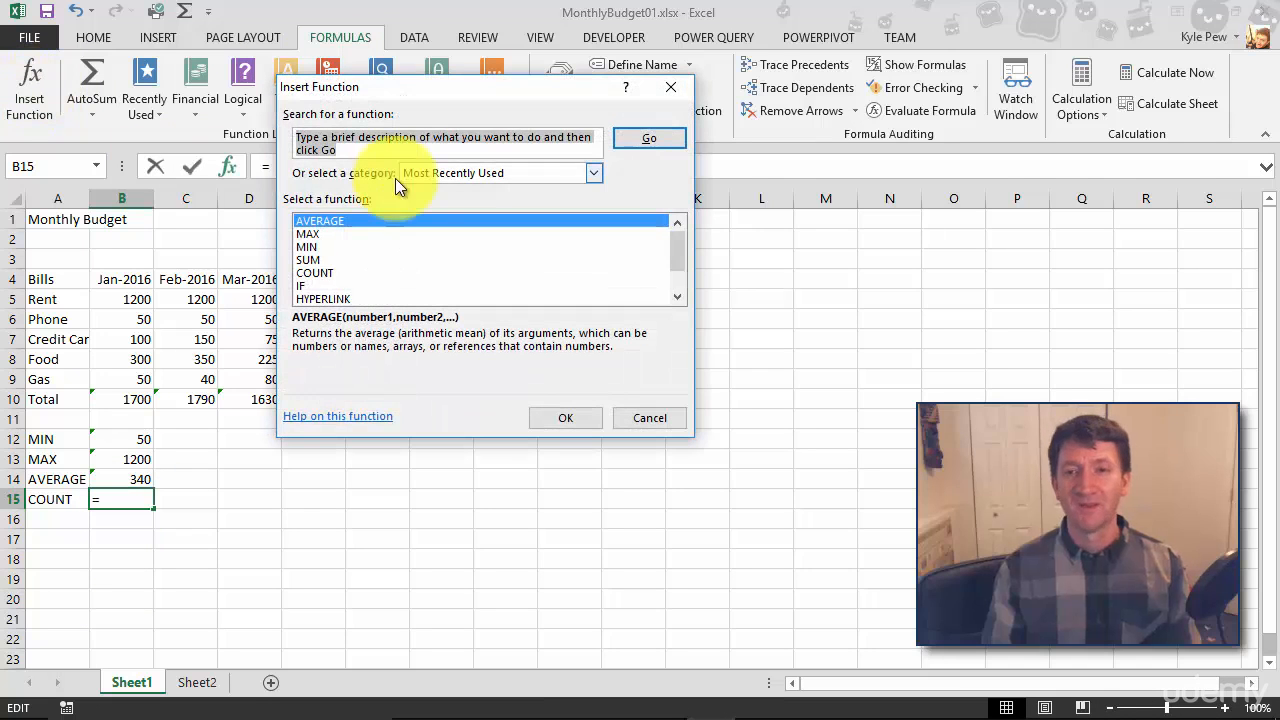
pyautogui.write('count')
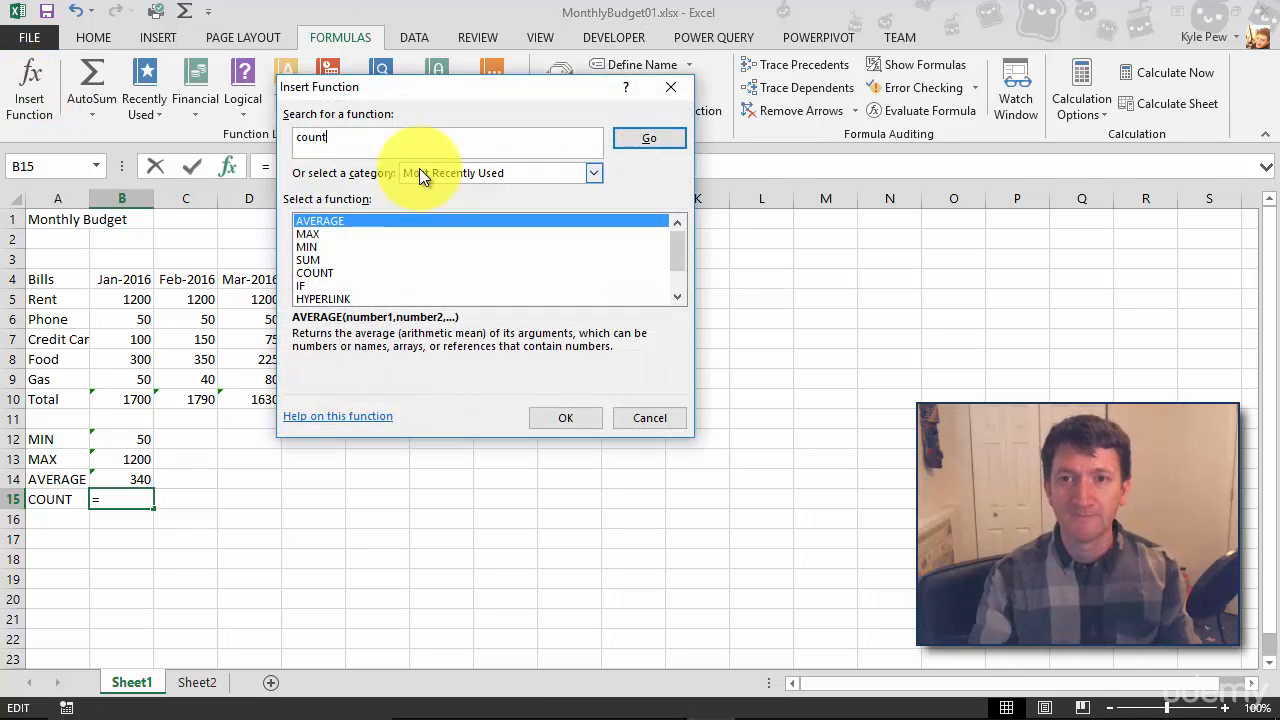
pyautogui.click(648, 138)
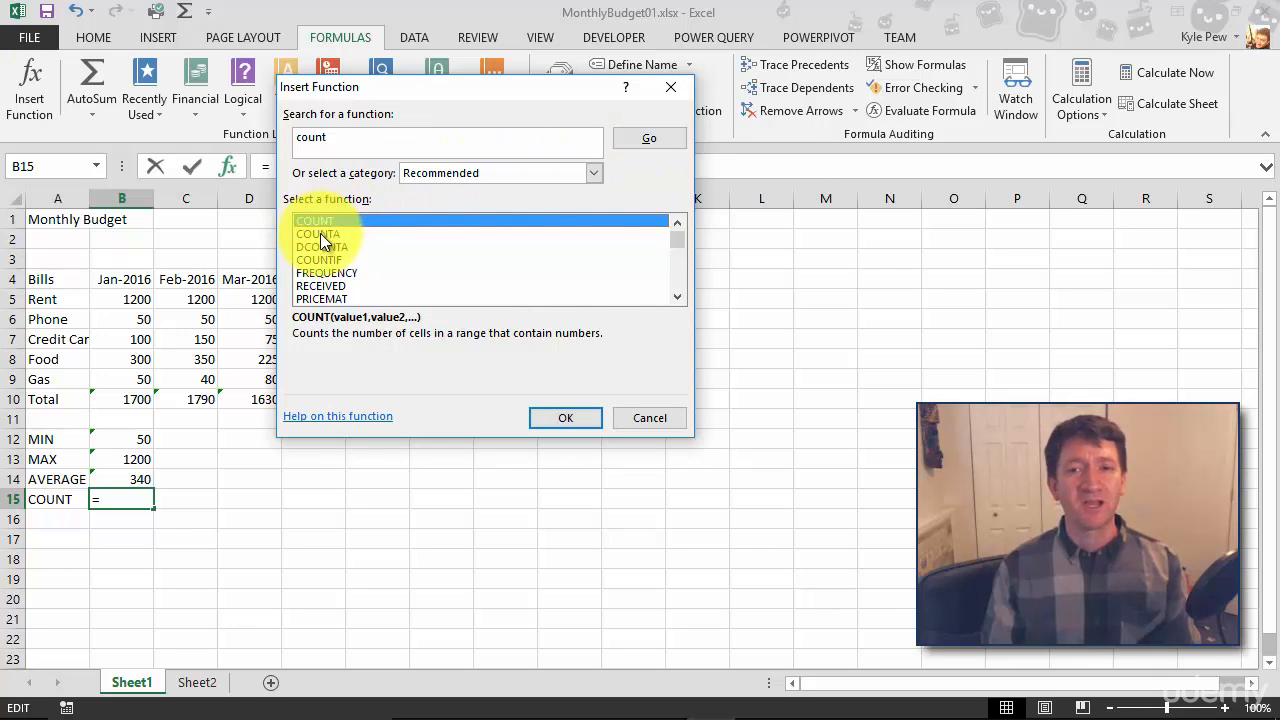
pyautogui.moveTo(330, 258)
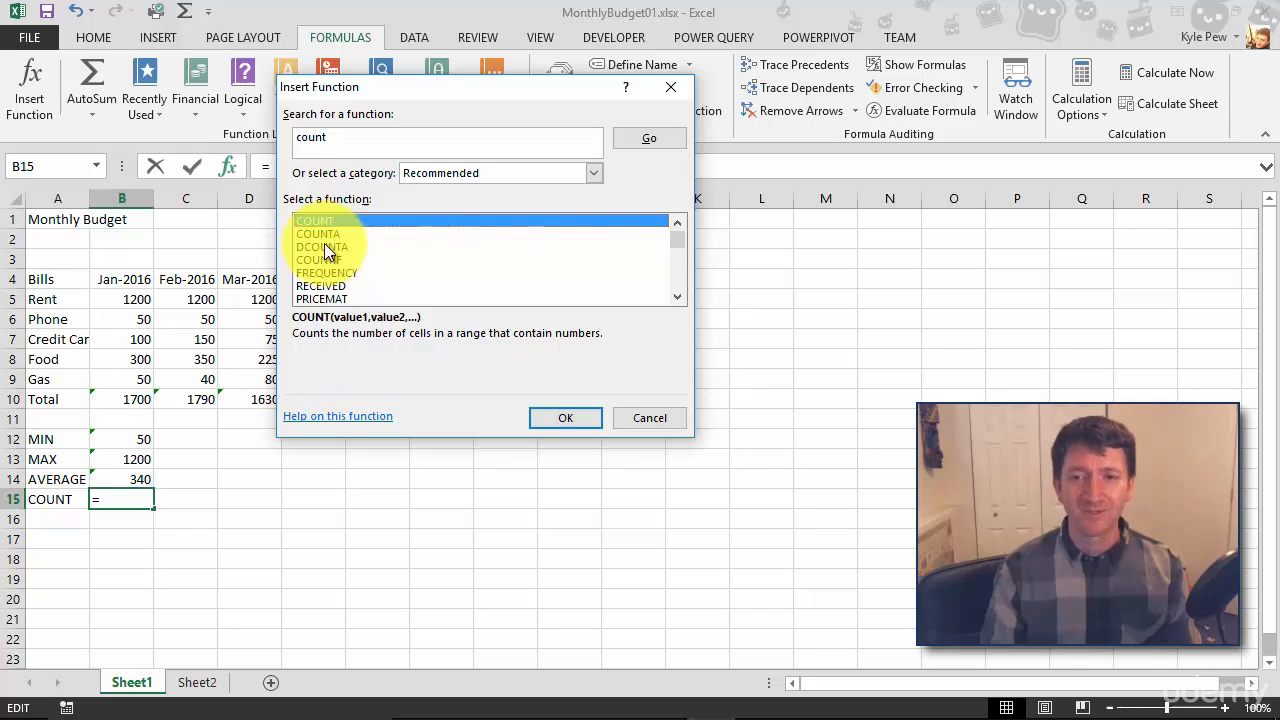
pyautogui.moveTo(565, 417)
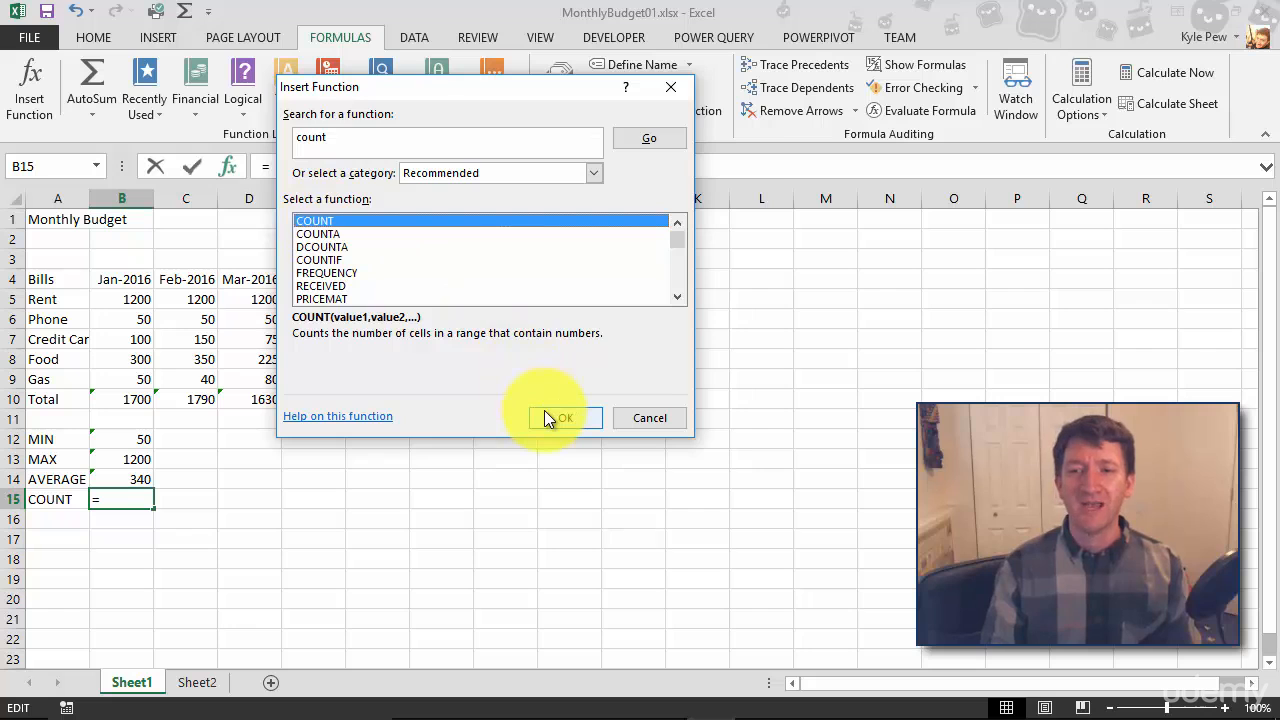
# - Insert COUNT over B5:B9 in B15, giving 5
pyautogui.click(563, 417)
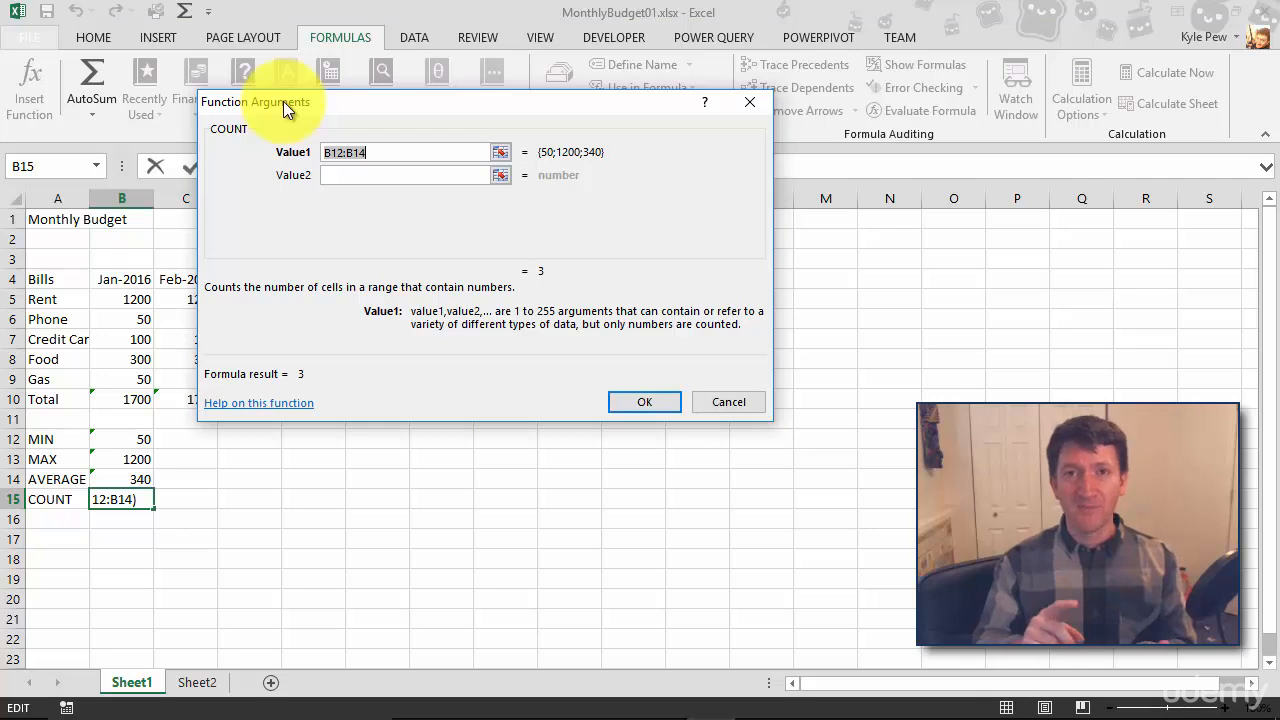
pyautogui.moveTo(291, 128)
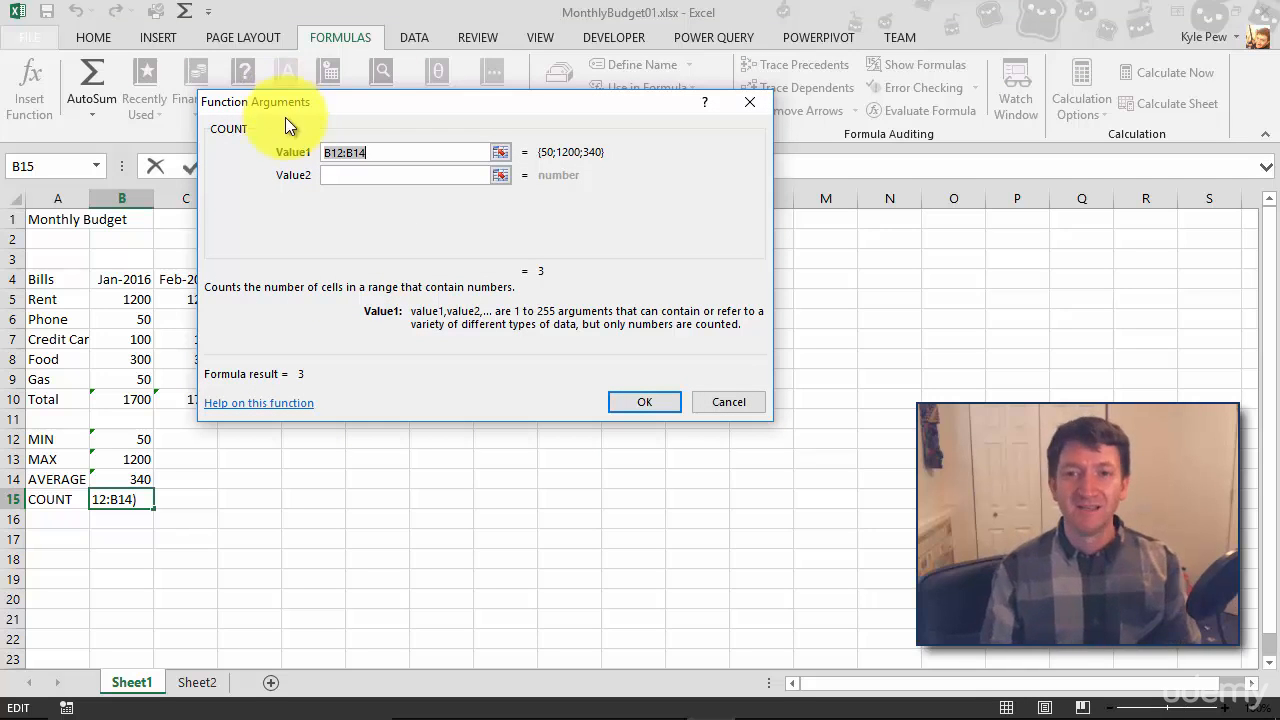
pyautogui.moveTo(280, 215)
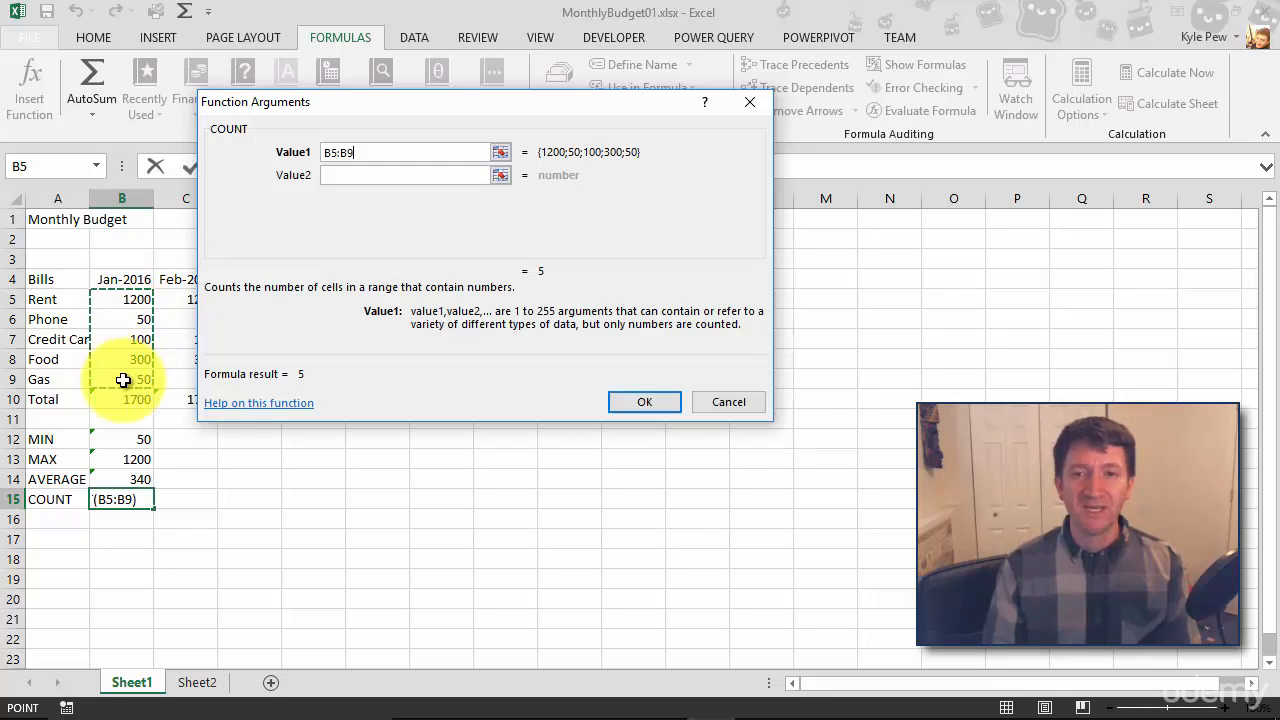
pyautogui.click(644, 401)
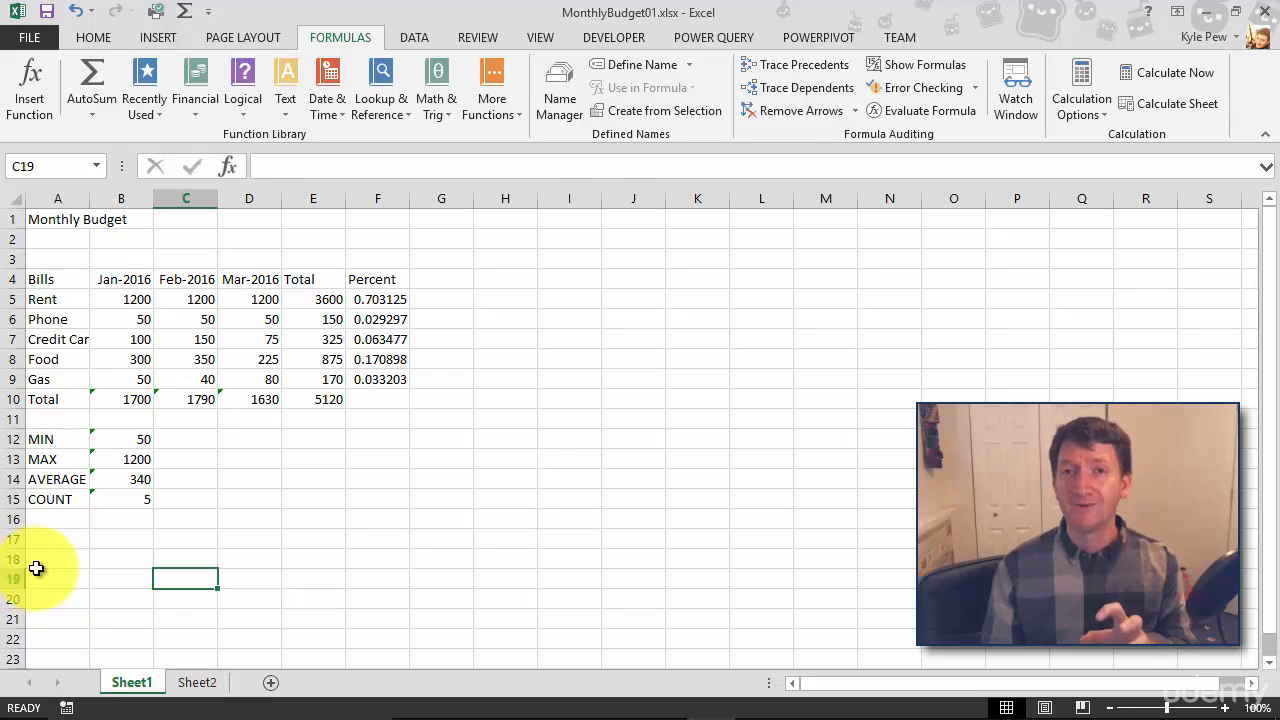
# - Delete the January Credit Cards amount in B7, dropping COUNT to 4
pyautogui.click(121, 339)
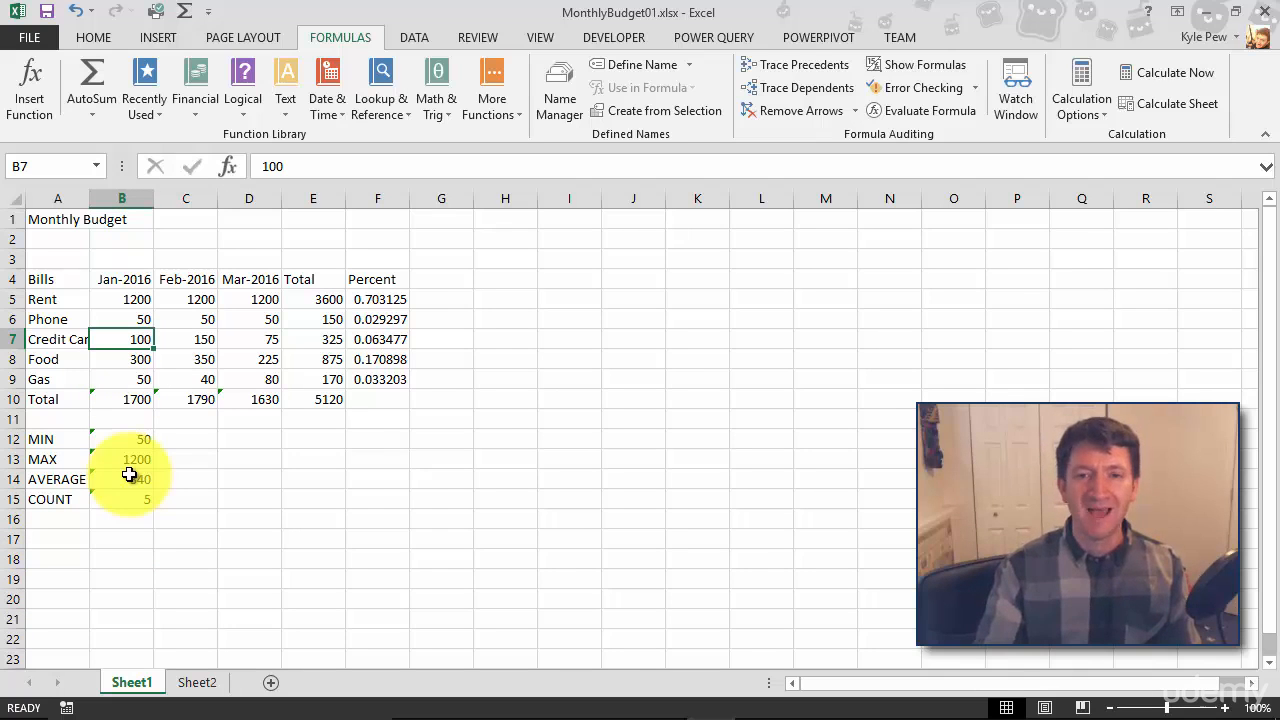
pyautogui.press('Delete')
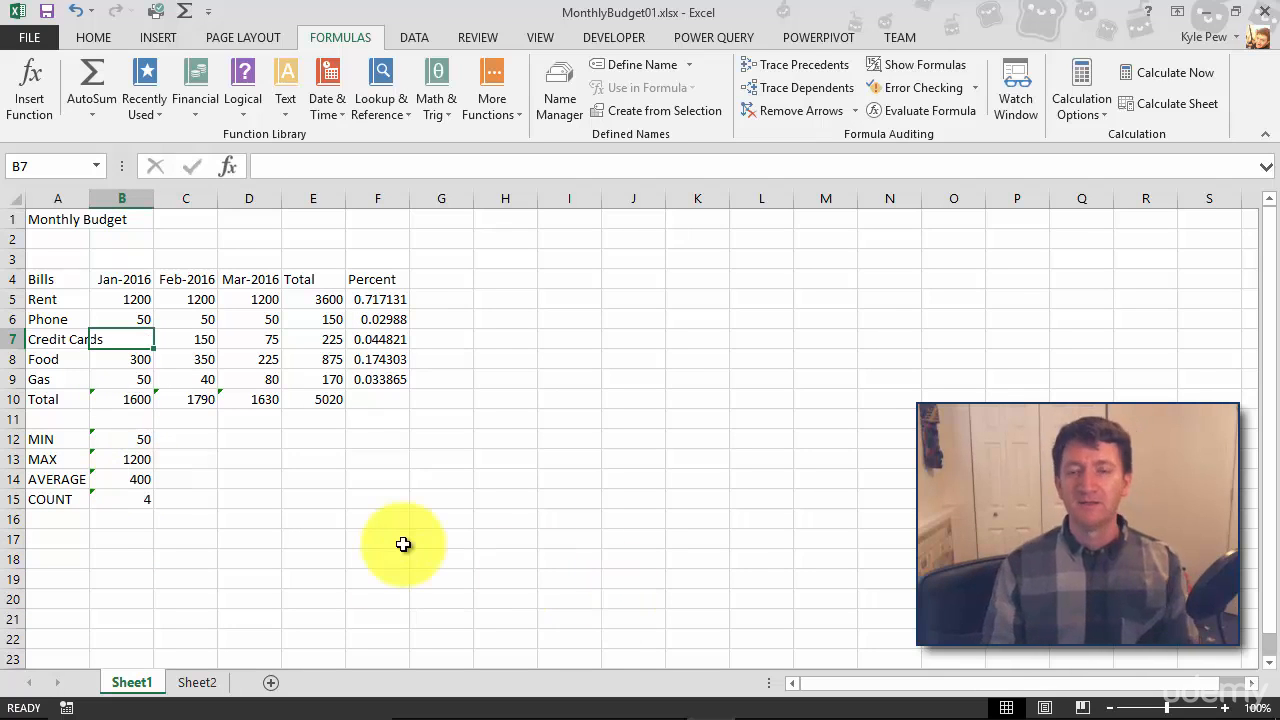
pyautogui.moveTo(153, 516)
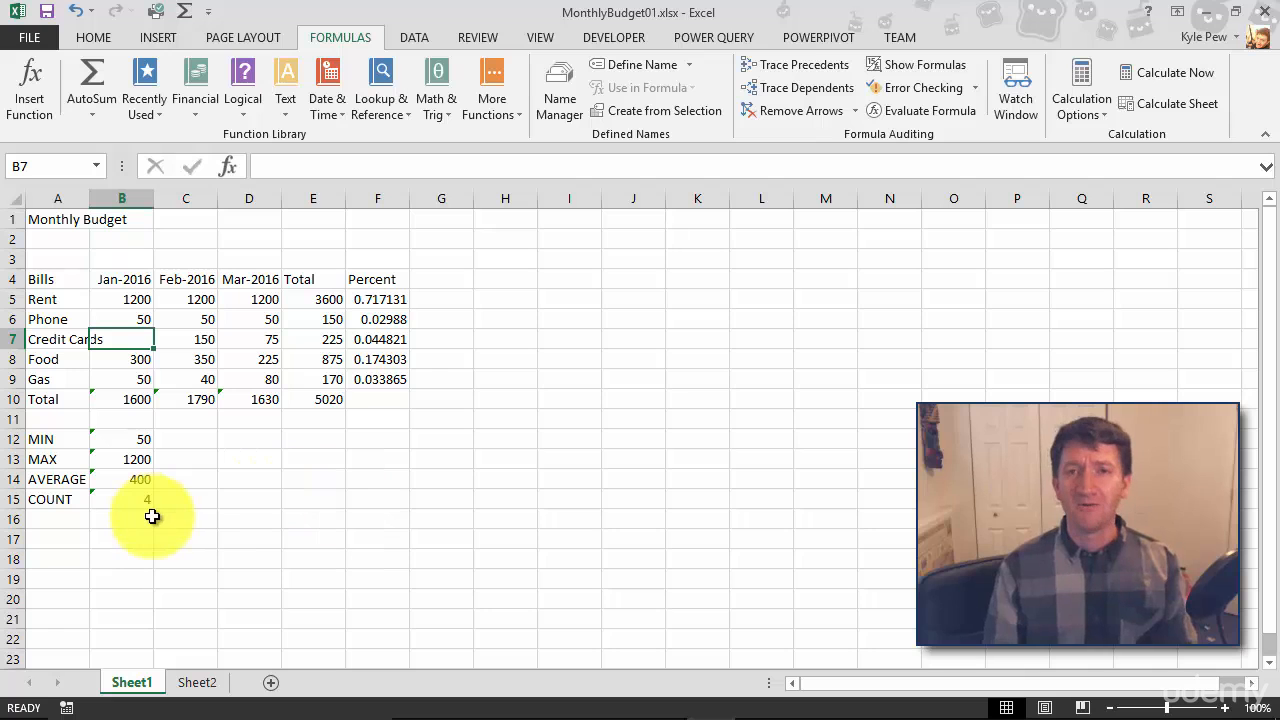